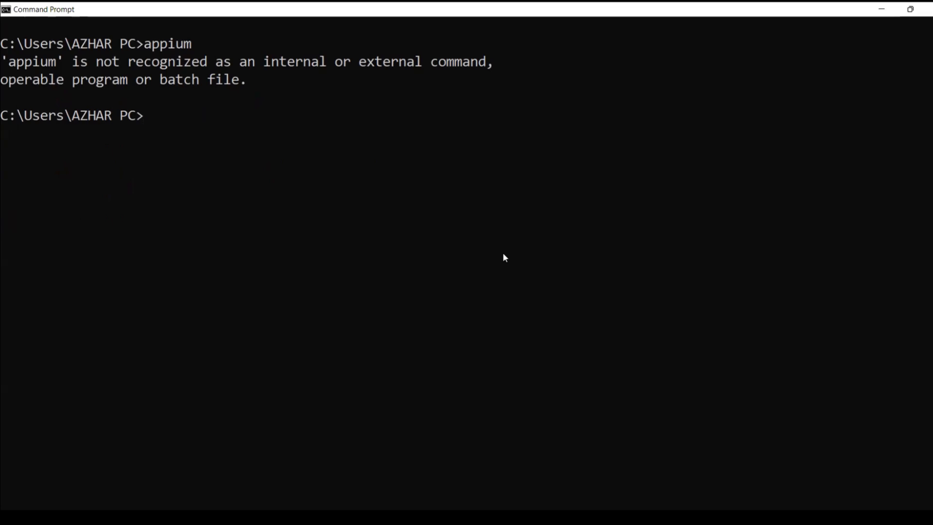
Run appium --version and see the 'not recognized' error again
type("appium --version")
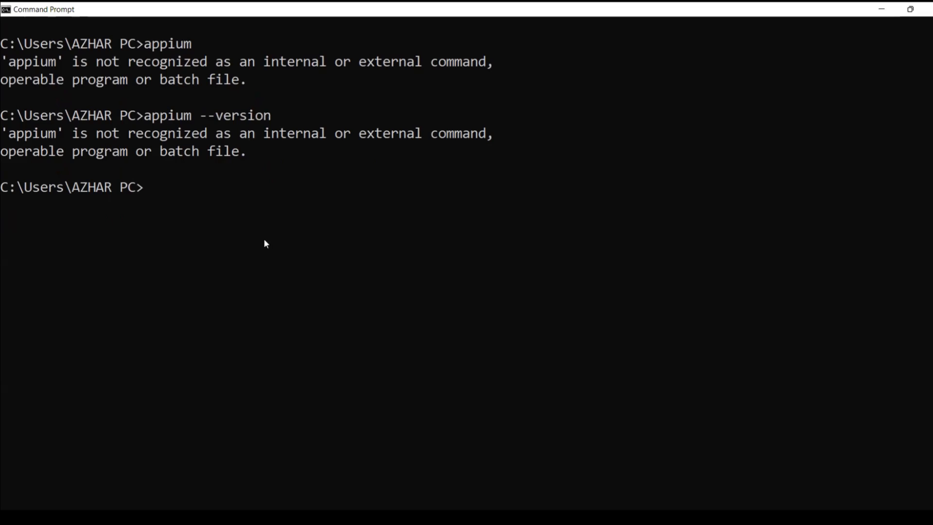
mouse_move(503, 364)
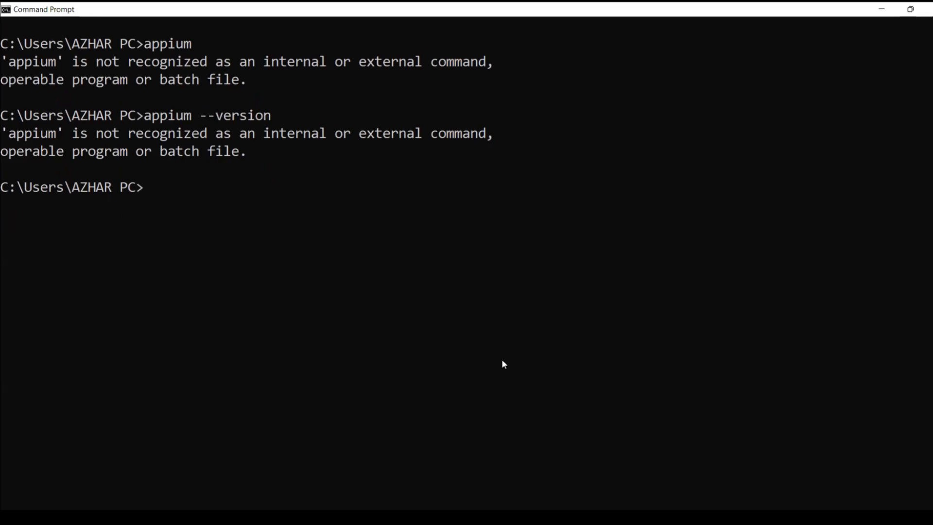
mouse_move(456, 126)
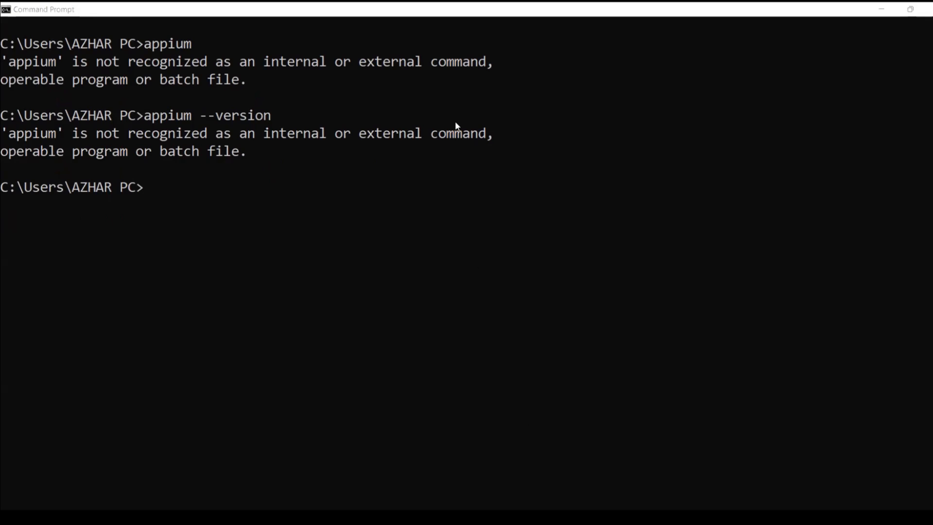
mouse_move(893, 280)
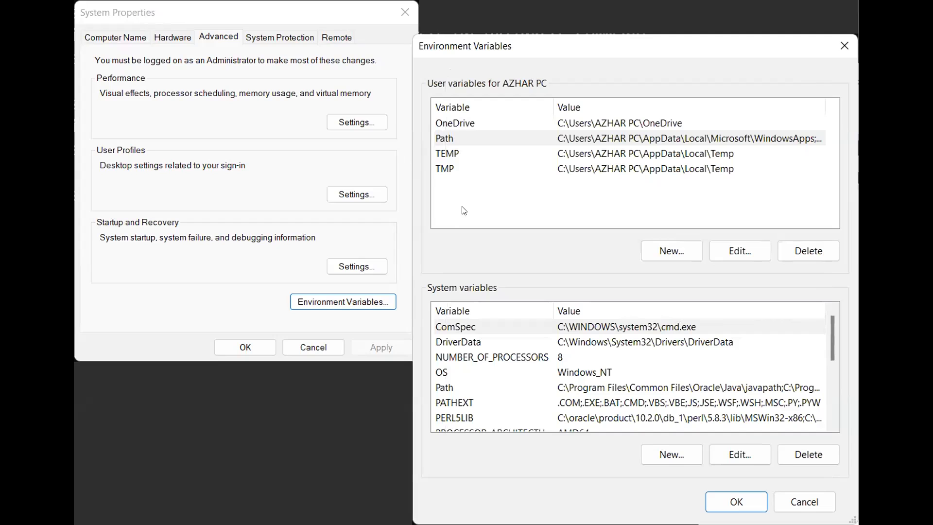
mouse_move(476, 147)
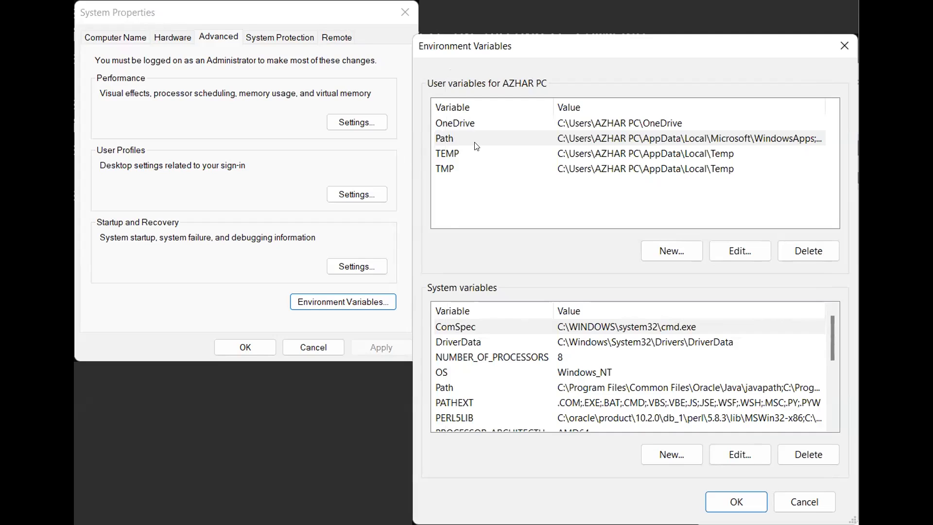
Add 'C:\Users\AZHAR PC\AppData\Roaming\npm' as a new entry in the user Path variable
left_click(740, 251)
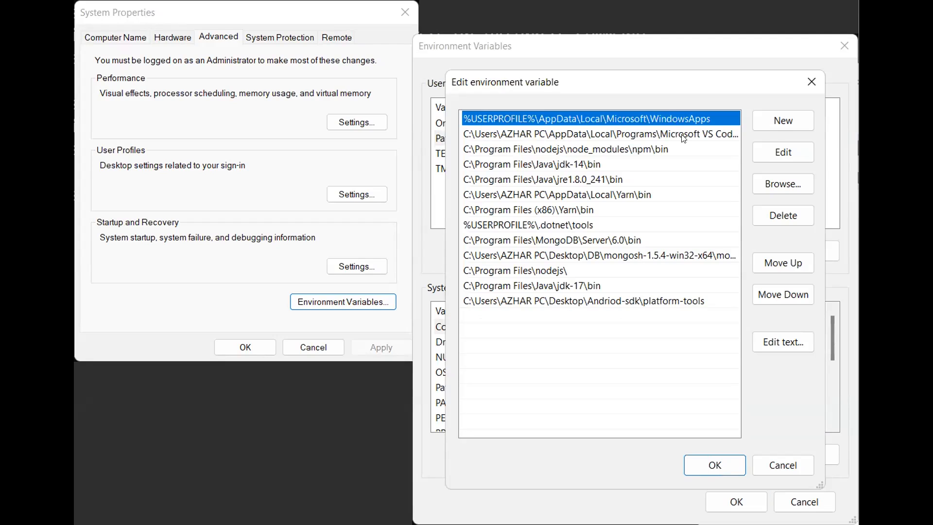
mouse_move(745, 107)
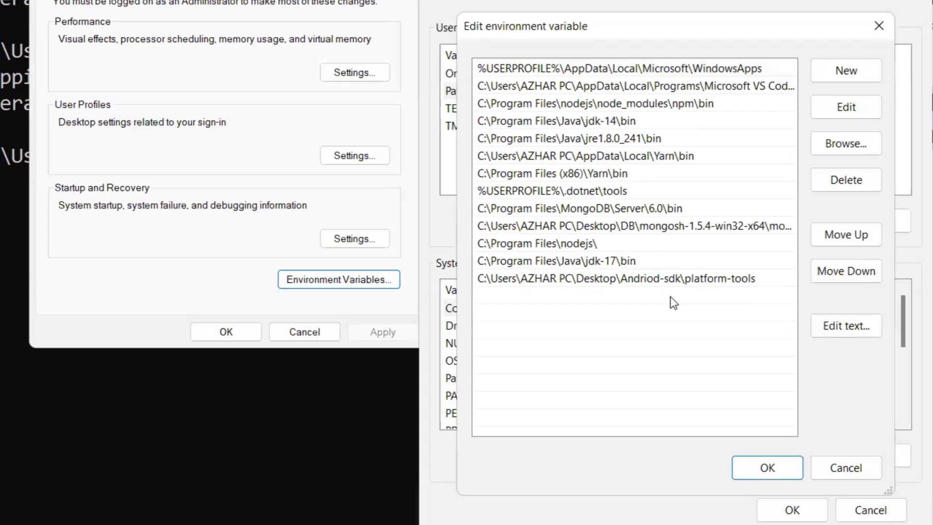
left_click(654, 295)
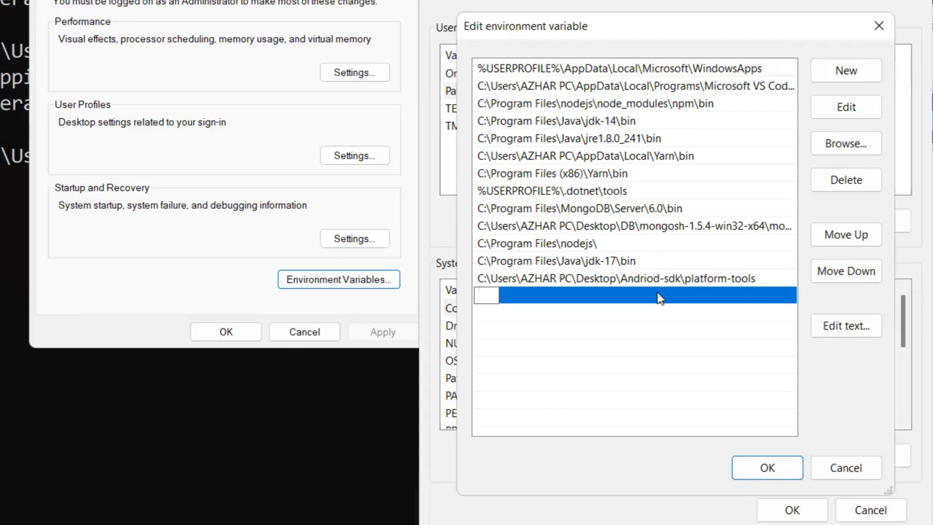
type("C:\\Users\\AZHAR PC\\AppData\\Roaming\\npm")
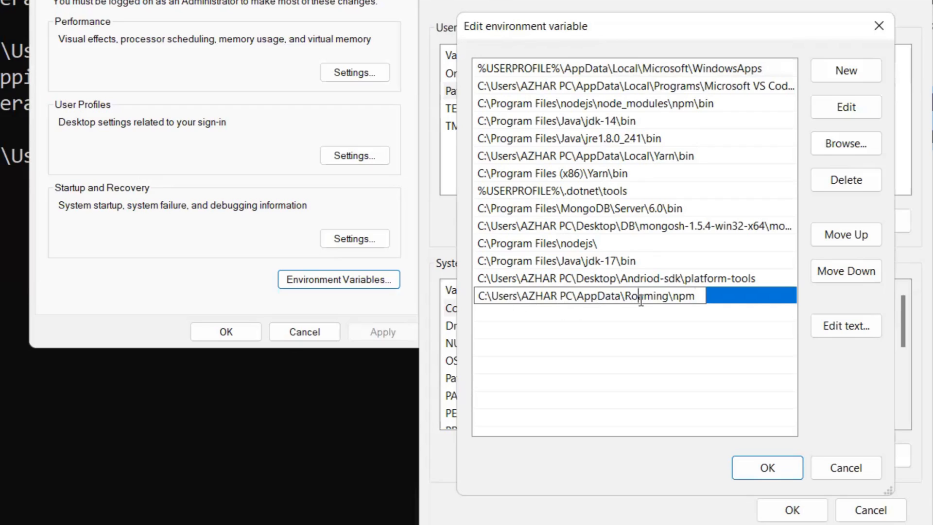
mouse_move(805, 403)
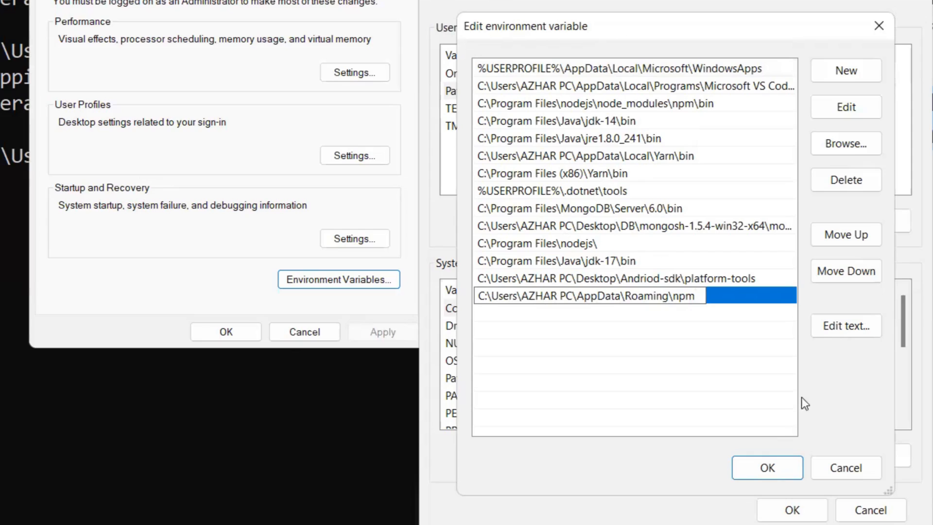
Confirm the Path edit, Environment Variables and System Properties dialogs to save the change
left_click(766, 468)
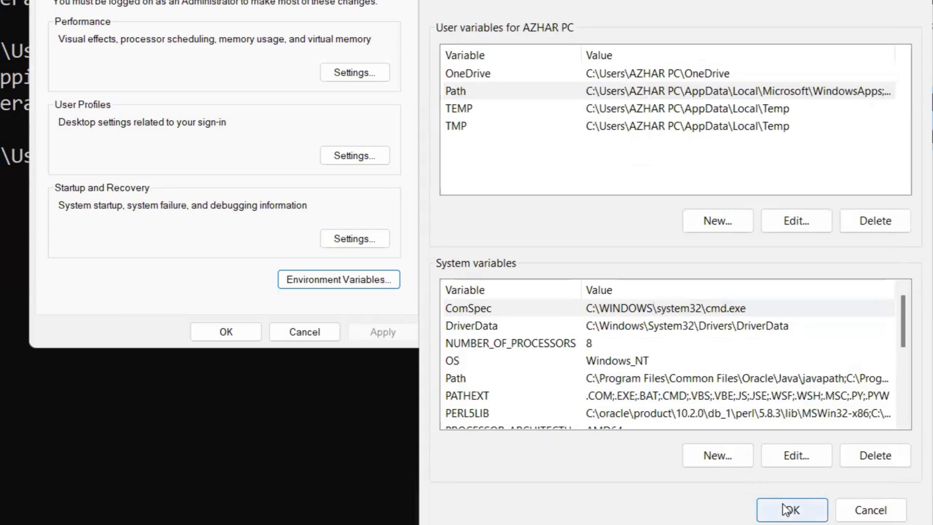
left_click(791, 509)
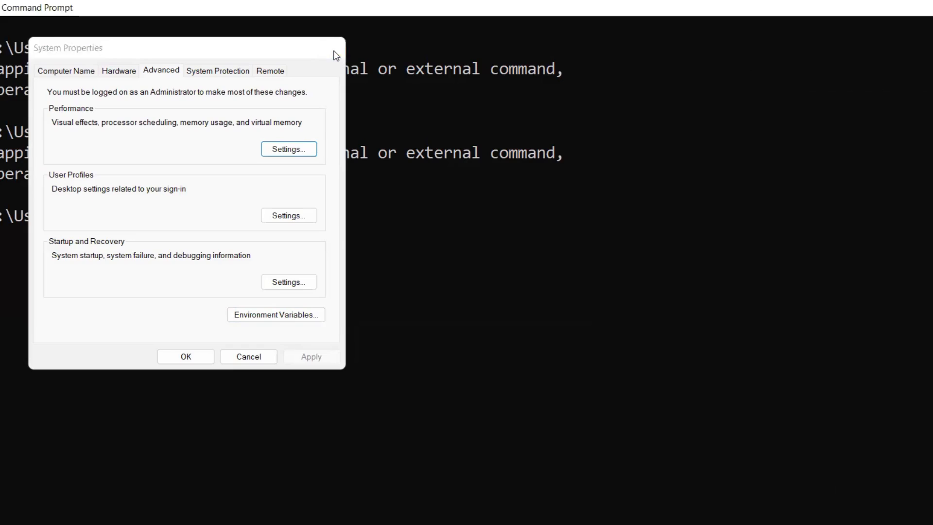
left_click(248, 357)
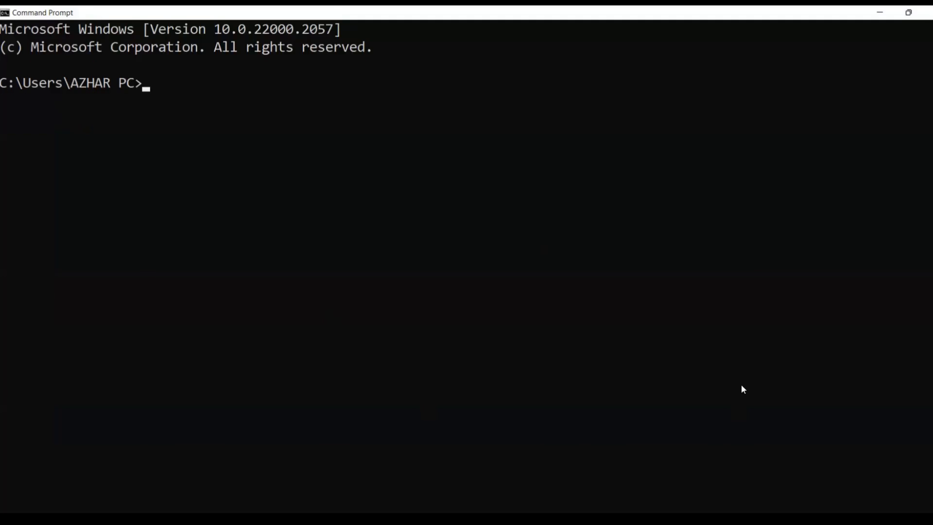
Run appium --version in the fresh Command Prompt so Appium launches
type("appi")
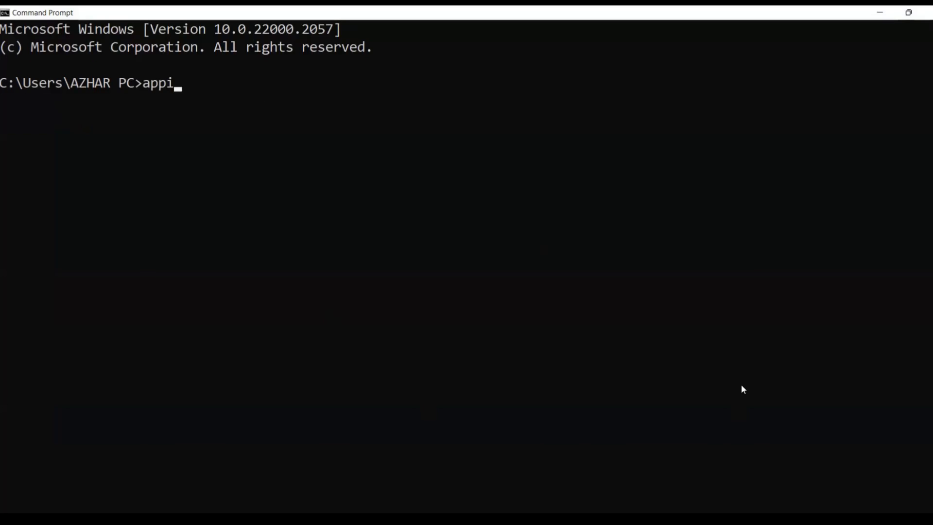
type("um --ver")
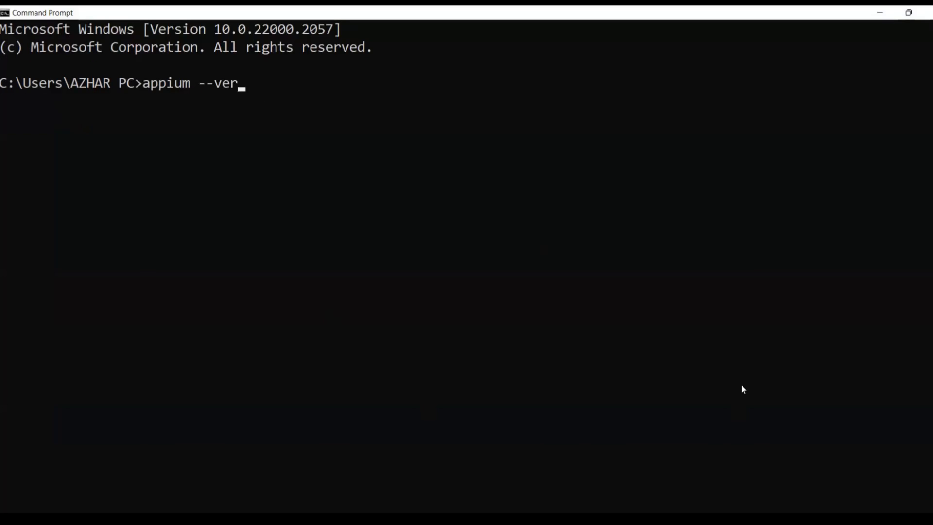
key("Return")
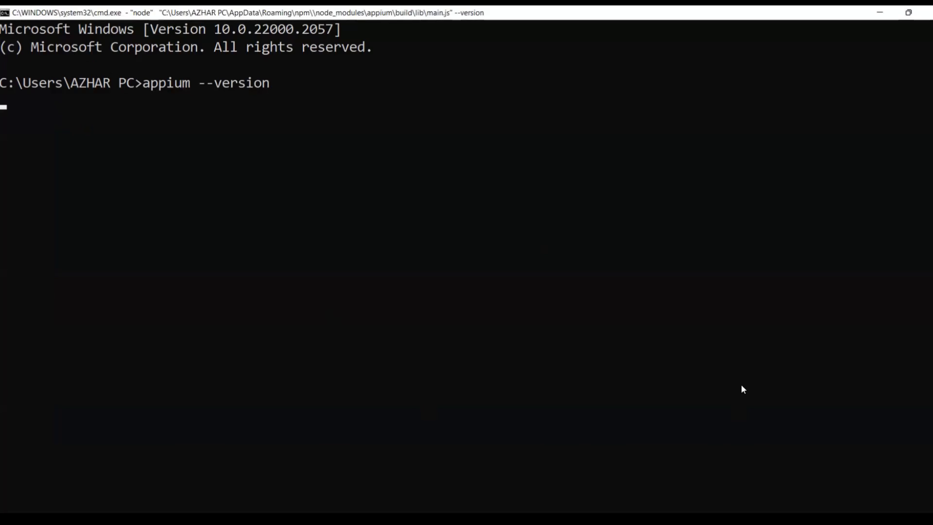